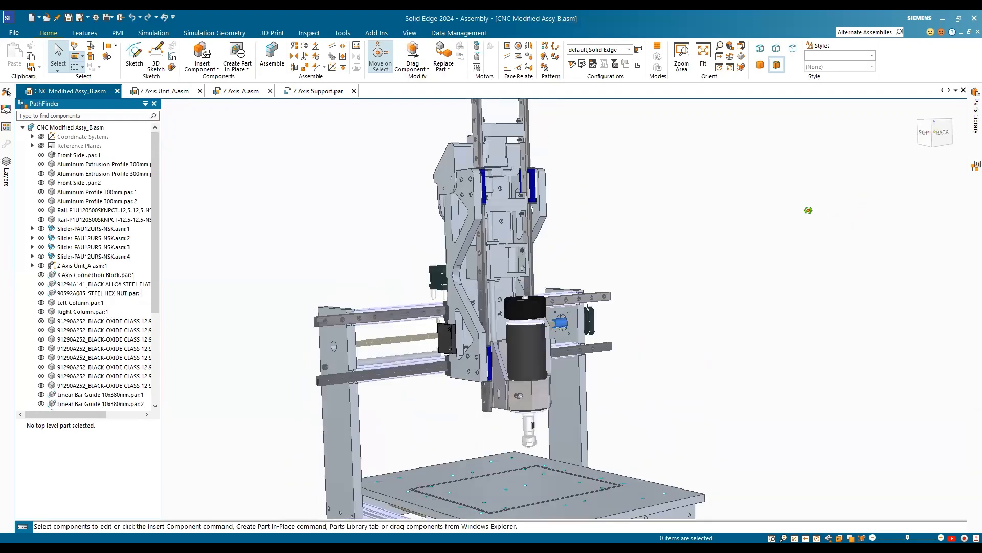
Open the Z Axis Unit_A assembly showing the carriage, spindle and motor on their own
click(82, 265)
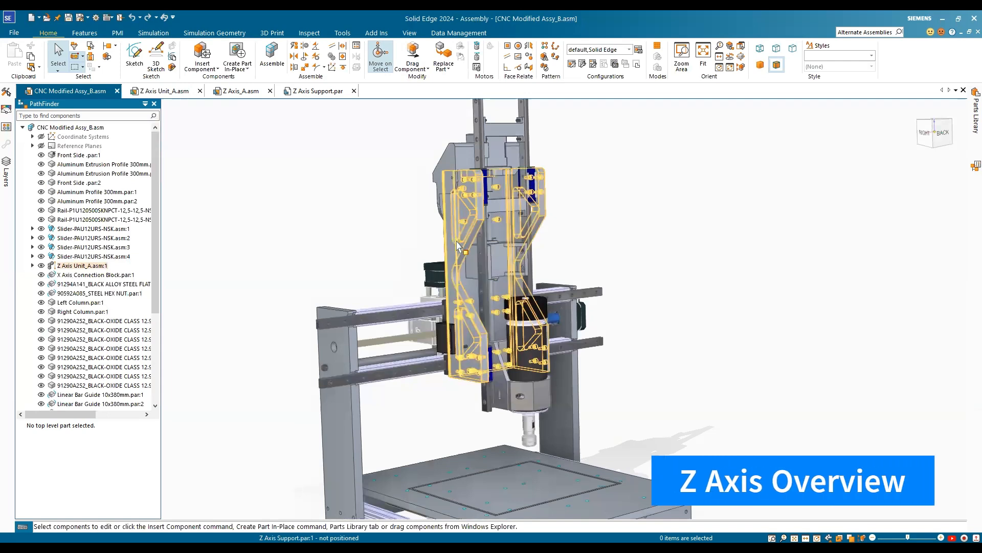
mouse_move(464, 245)
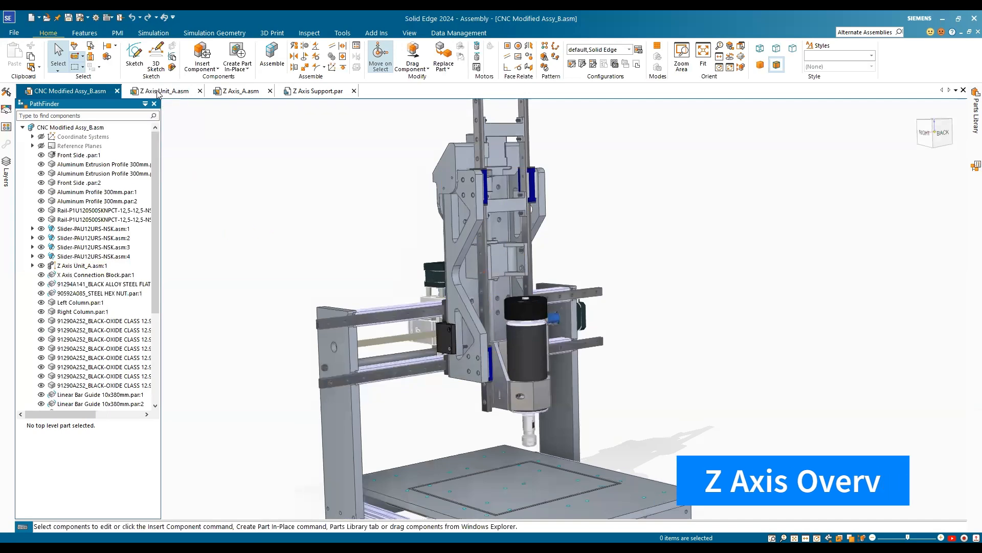
click(163, 91)
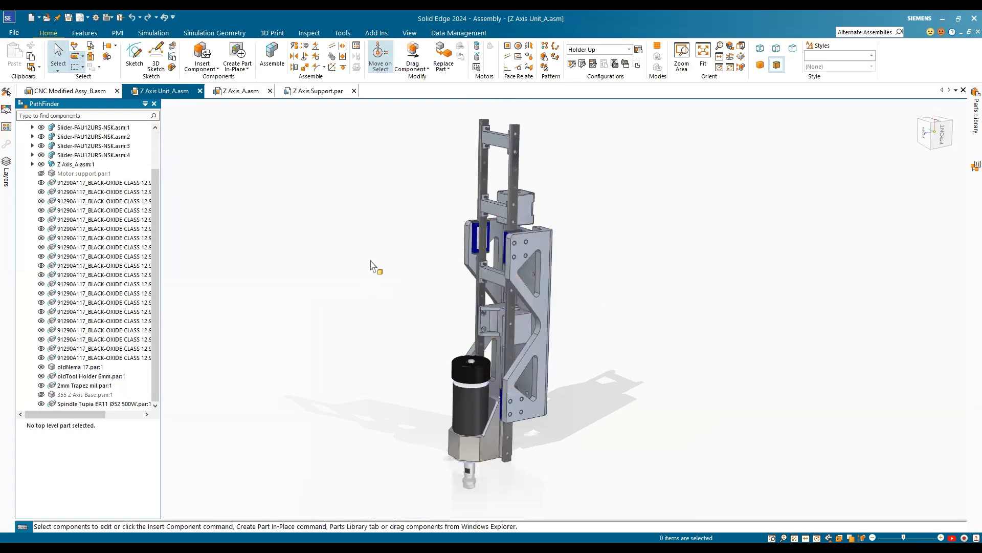
mouse_move(424, 307)
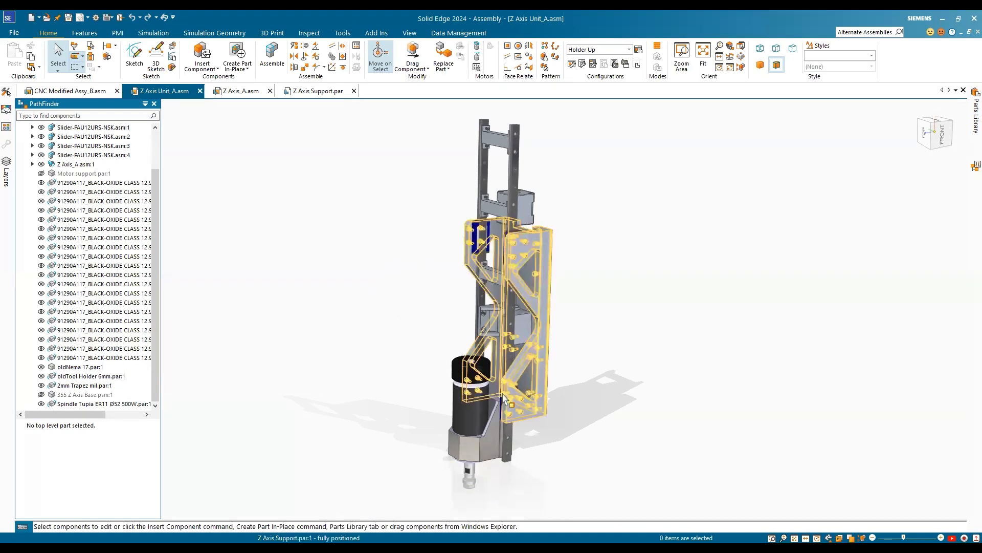
click(689, 225)
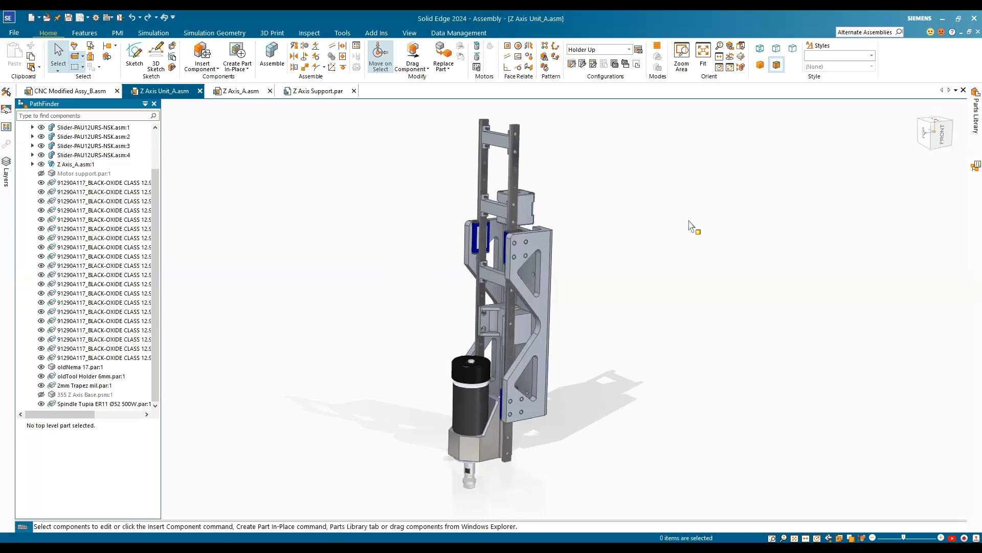
click(76, 164)
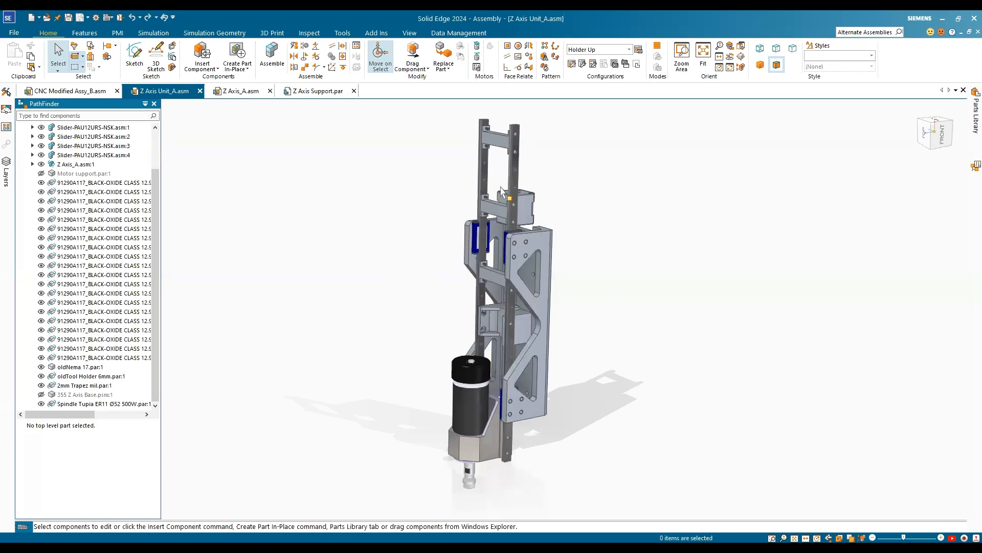
click(513, 244)
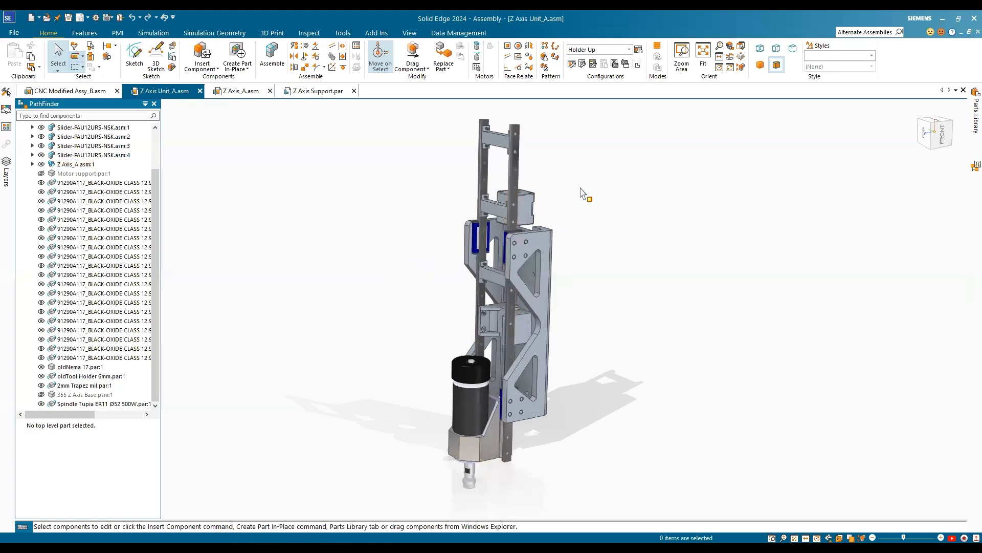
mouse_move(629, 54)
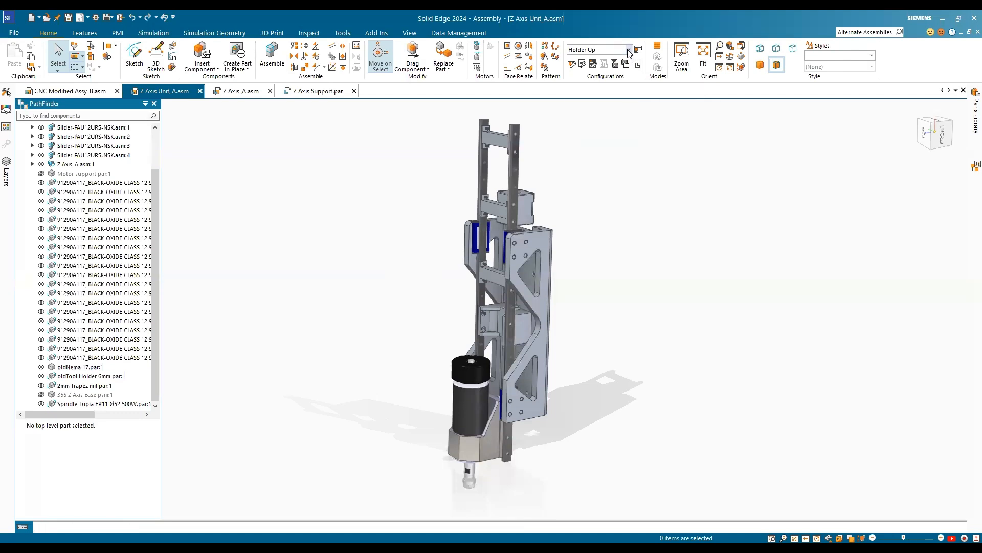
click(629, 50)
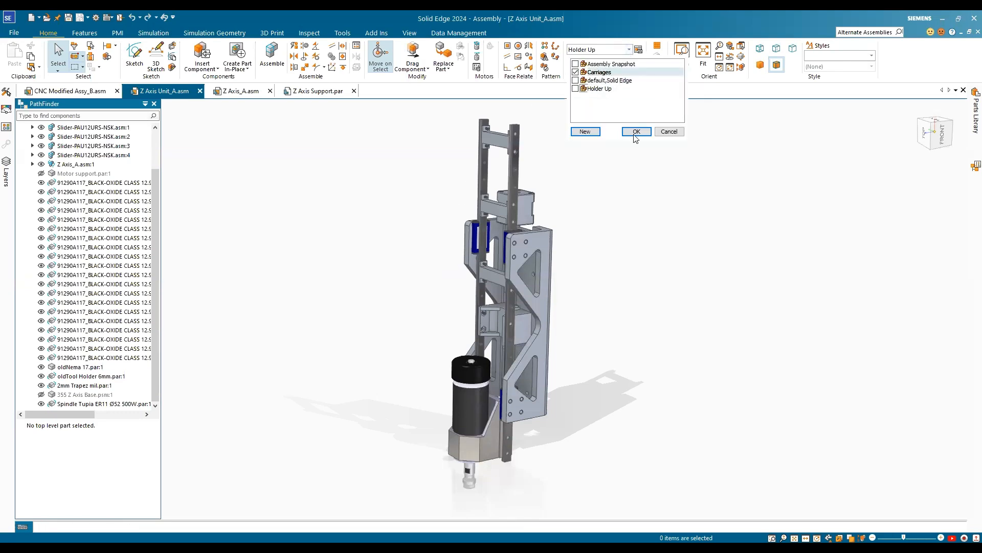
click(636, 132)
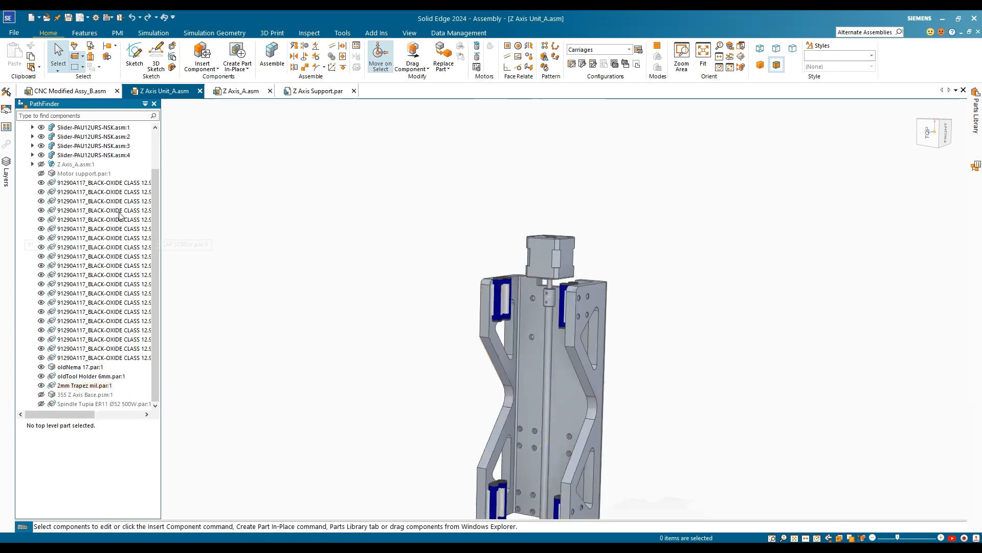
mouse_move(120, 220)
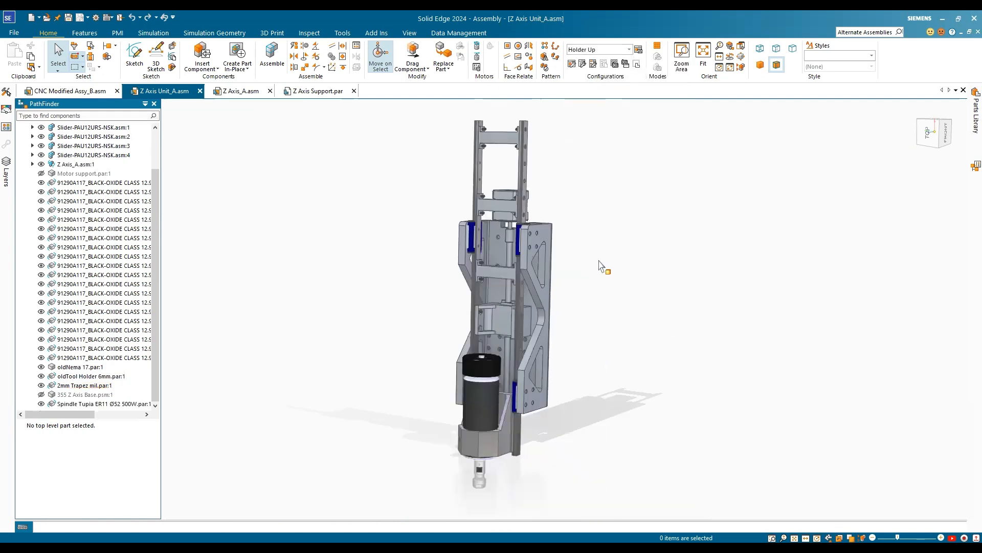
mouse_move(527, 295)
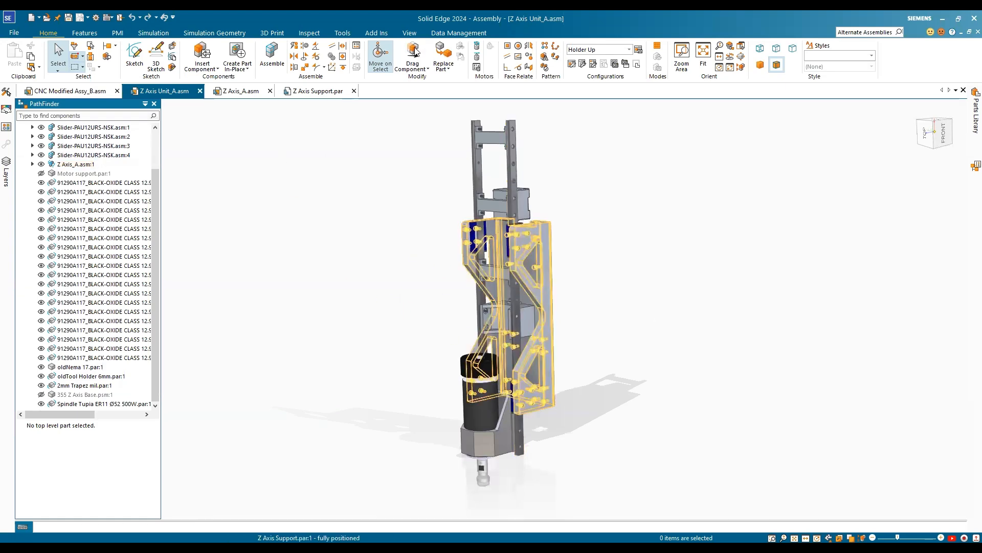
Drag the spindle carriage down along the Z-axis rails
click(412, 56)
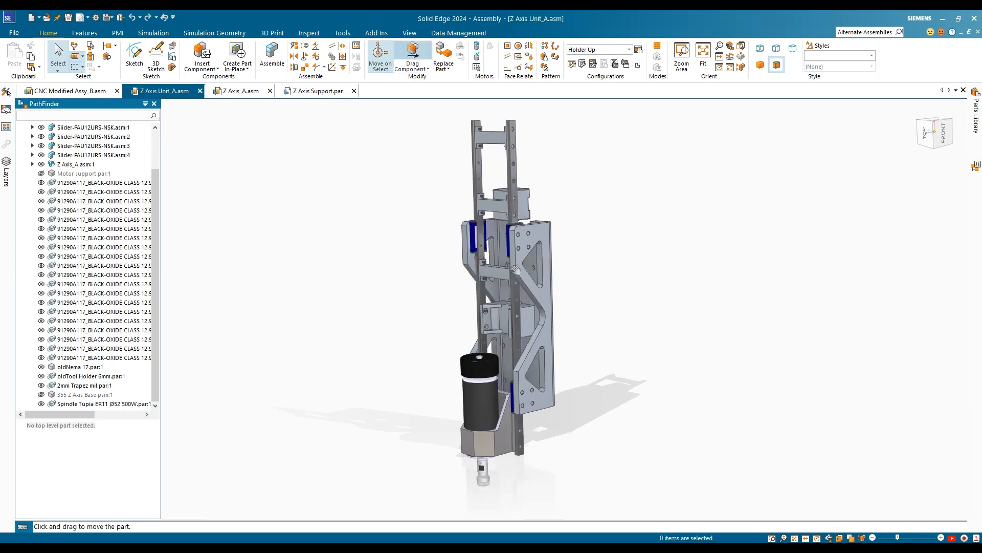
click(413, 56)
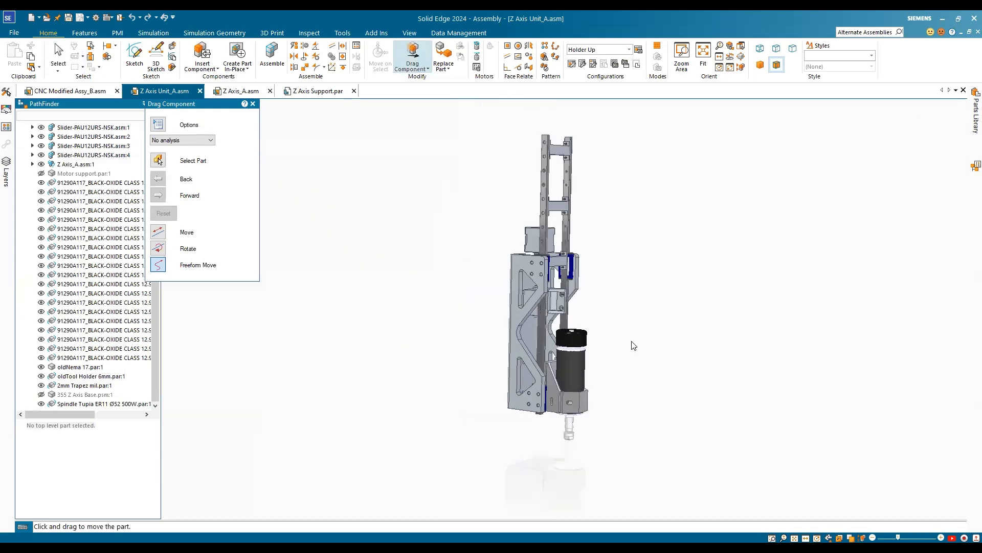
drag(634, 345, 567, 400)
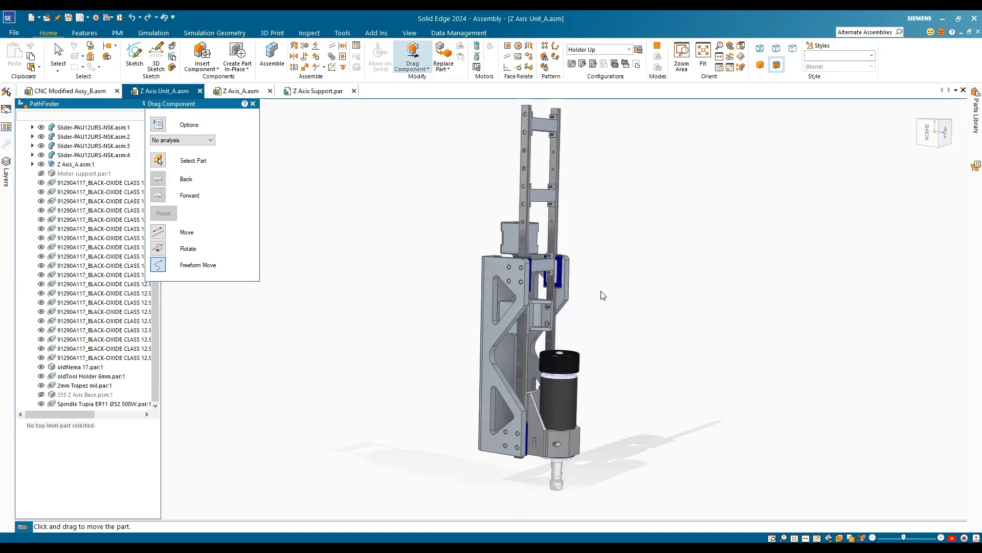
mouse_move(537, 334)
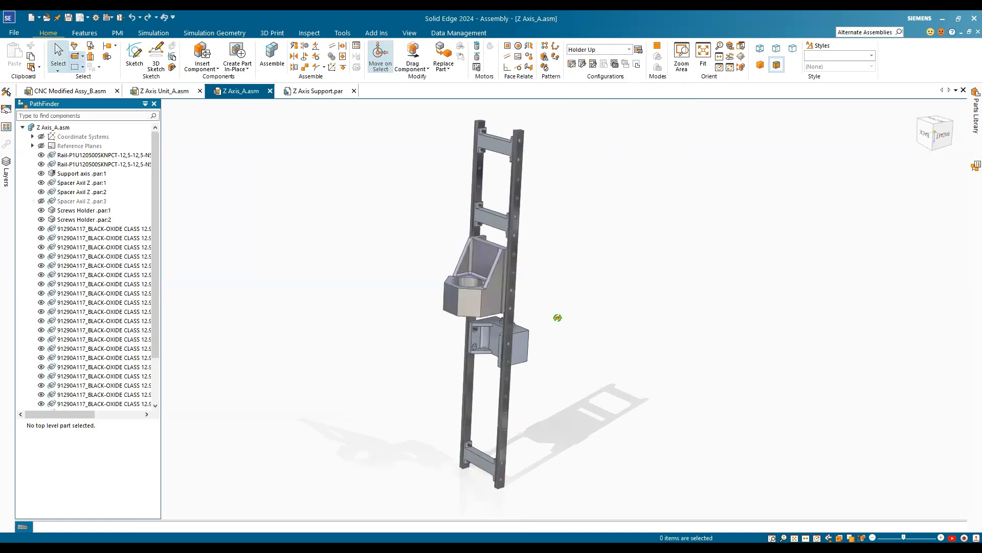
mouse_move(489, 291)
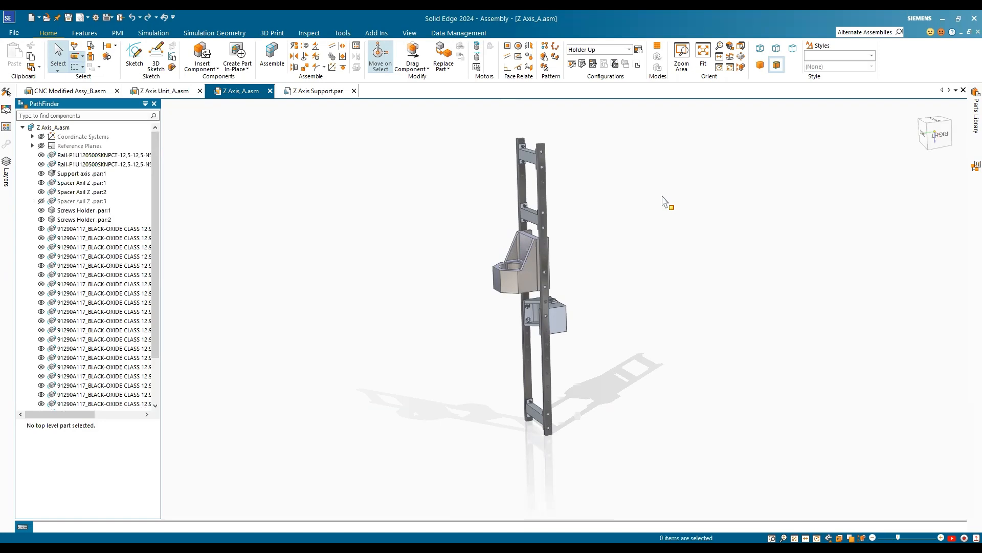
Switch the Z Axis_A configuration from Holder Up to default, lowering the holder
click(104, 164)
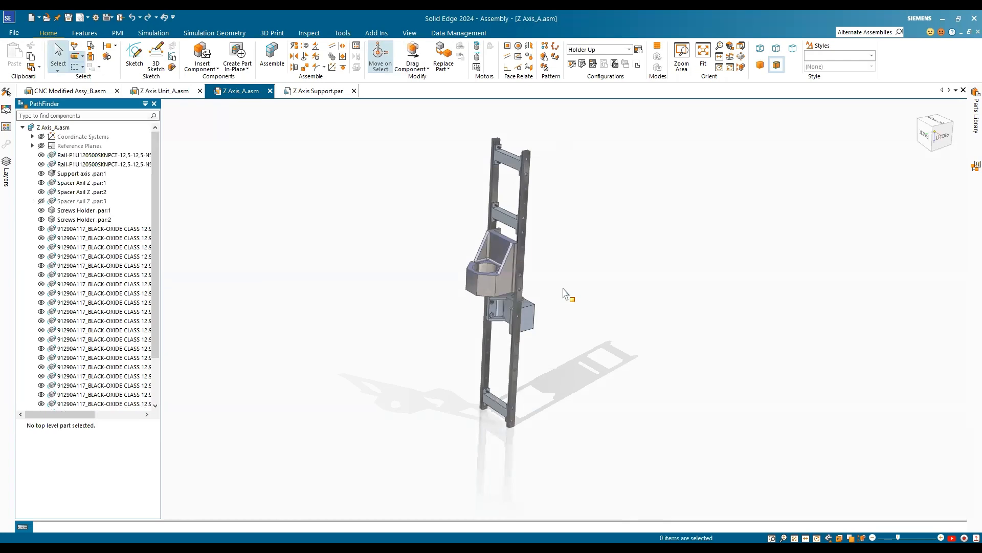
mouse_move(567, 292)
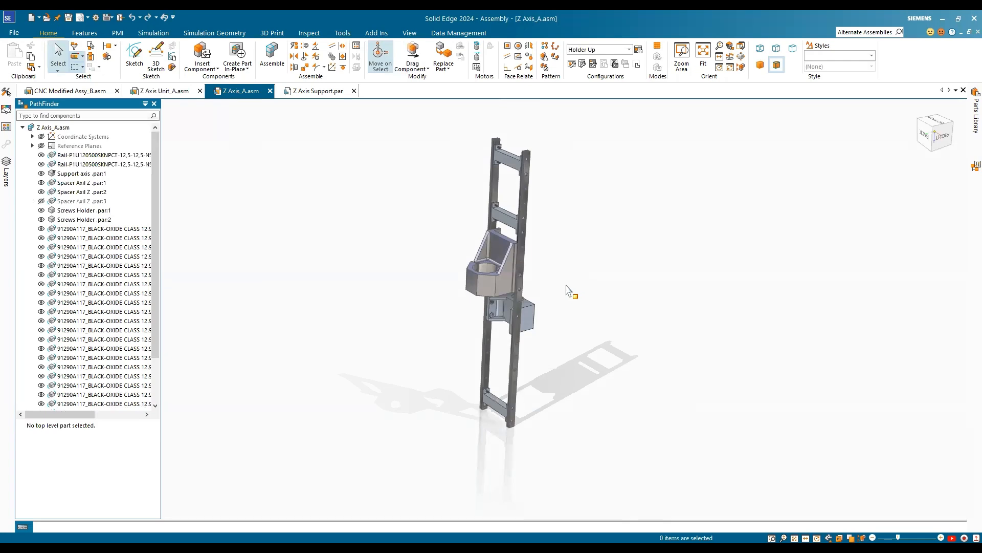
mouse_move(605, 160)
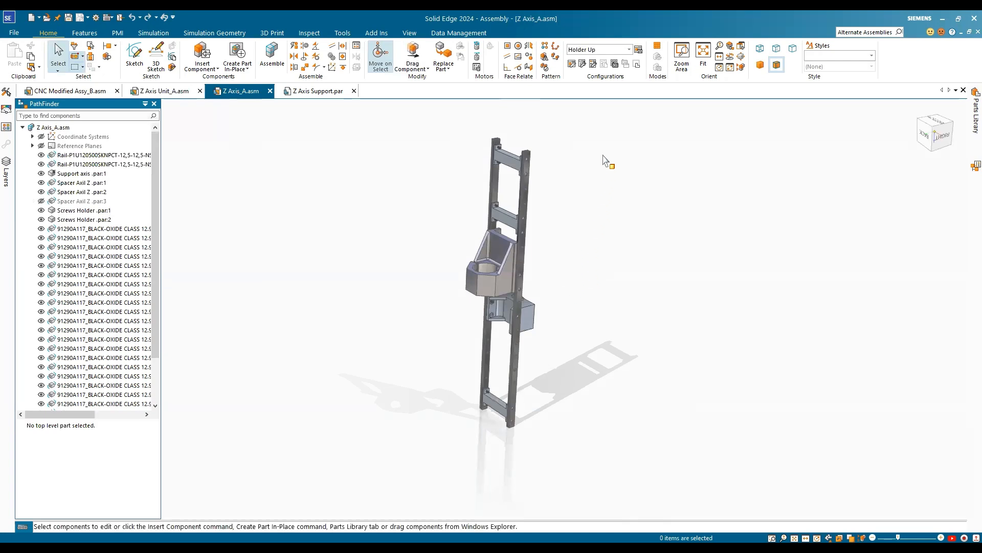
click(638, 49)
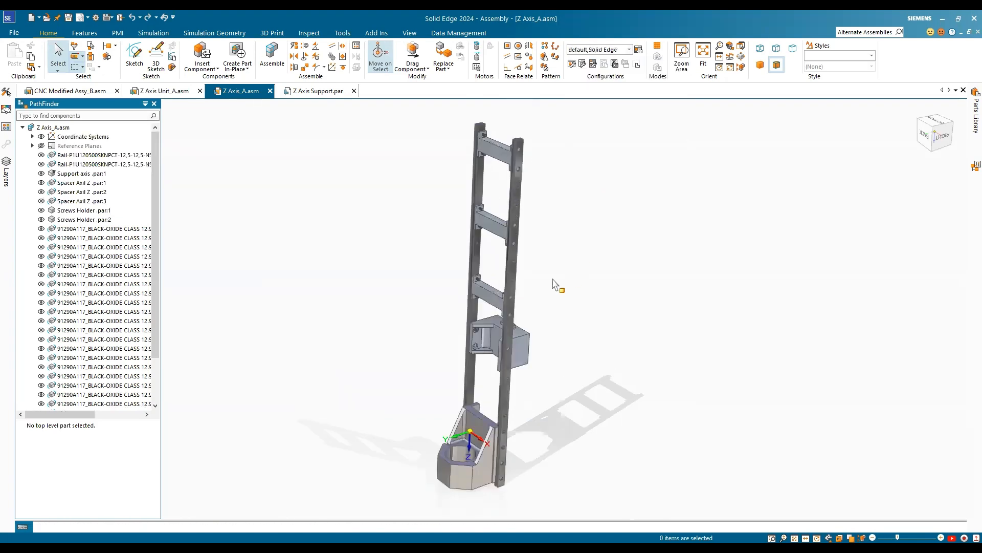
click(161, 91)
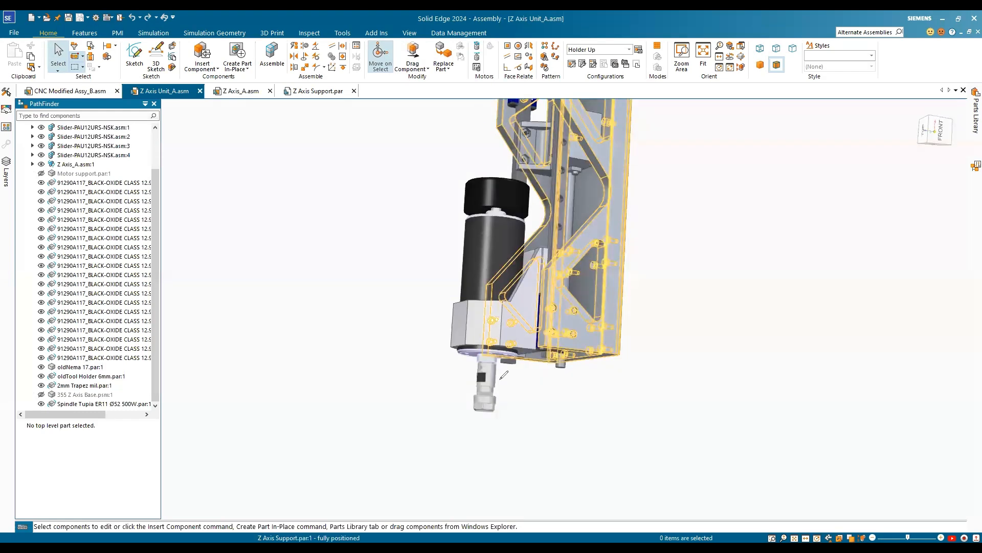
mouse_move(428, 165)
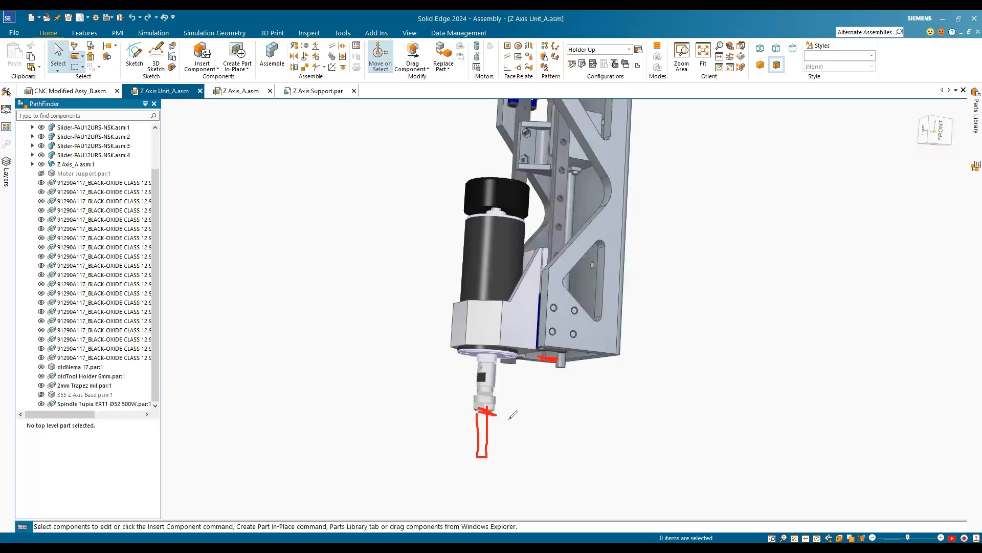
mouse_move(546, 427)
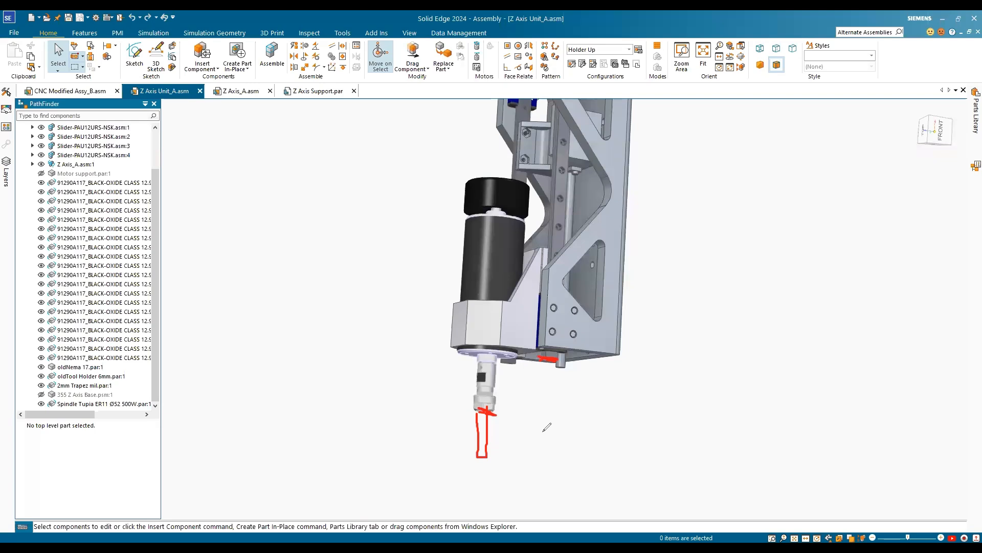
mouse_move(502, 436)
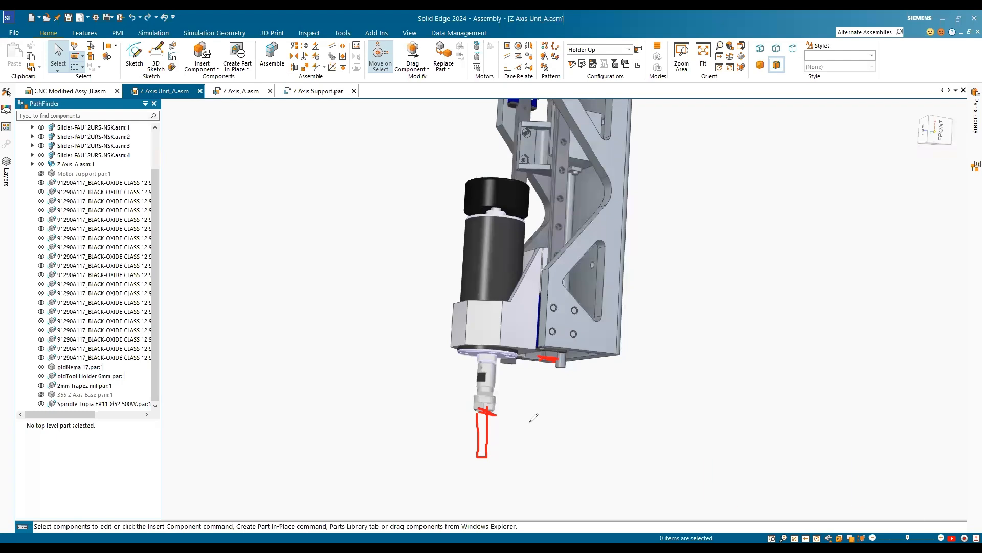
mouse_move(534, 418)
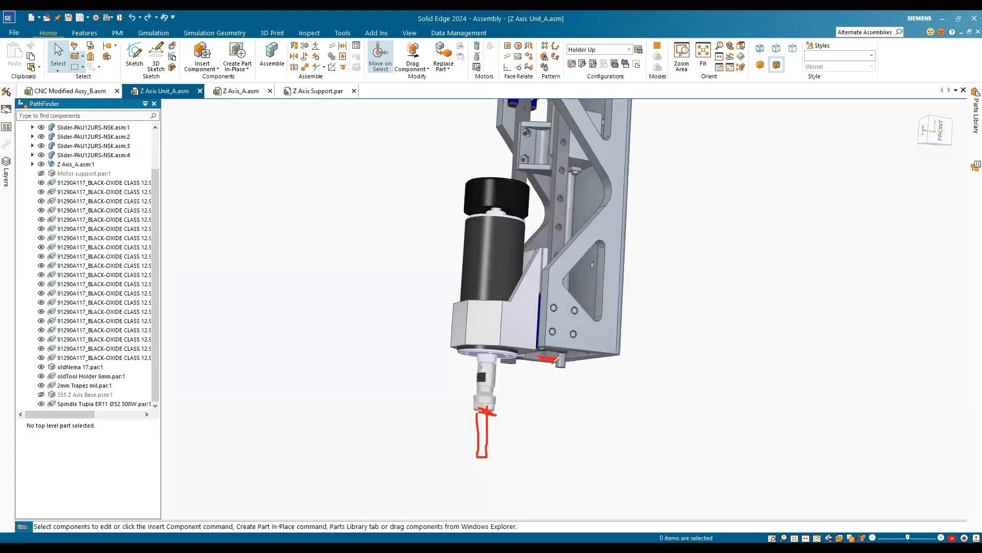
Sketch a freehand Z travel mark below the spindle carriage
drag(550, 358, 567, 458)
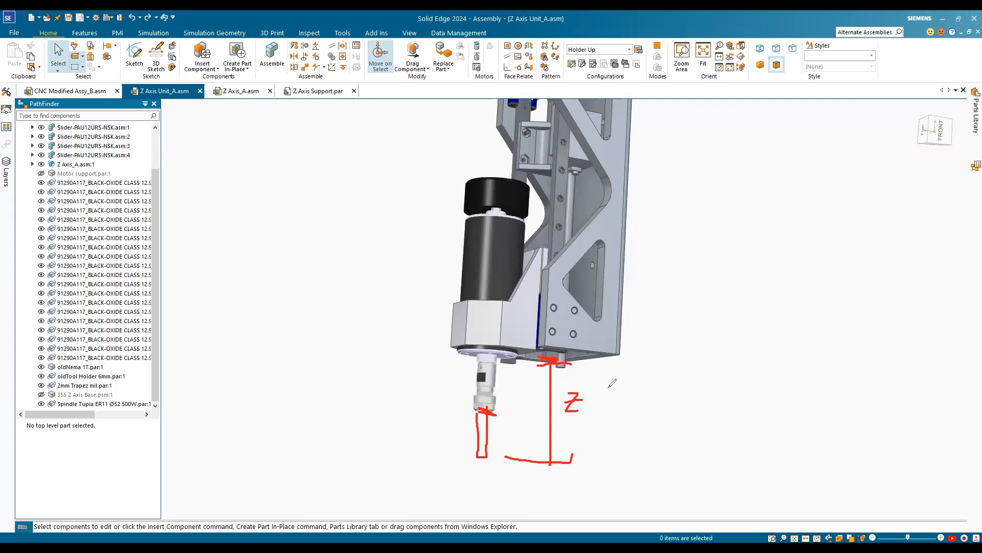
mouse_move(307, 331)
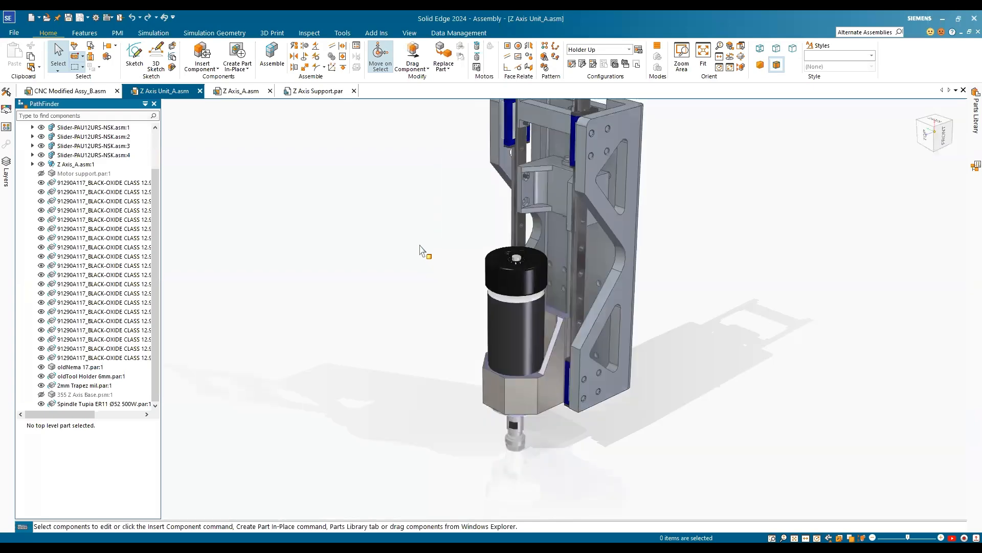
Orbit the Z axis carriage assembly to view it from another side
drag(423, 250, 441, 290)
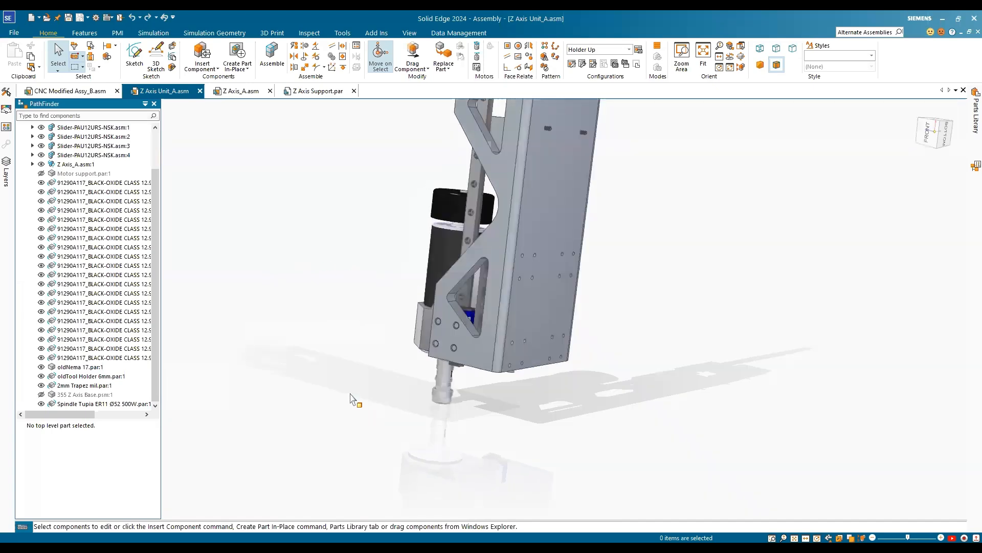
mouse_move(507, 351)
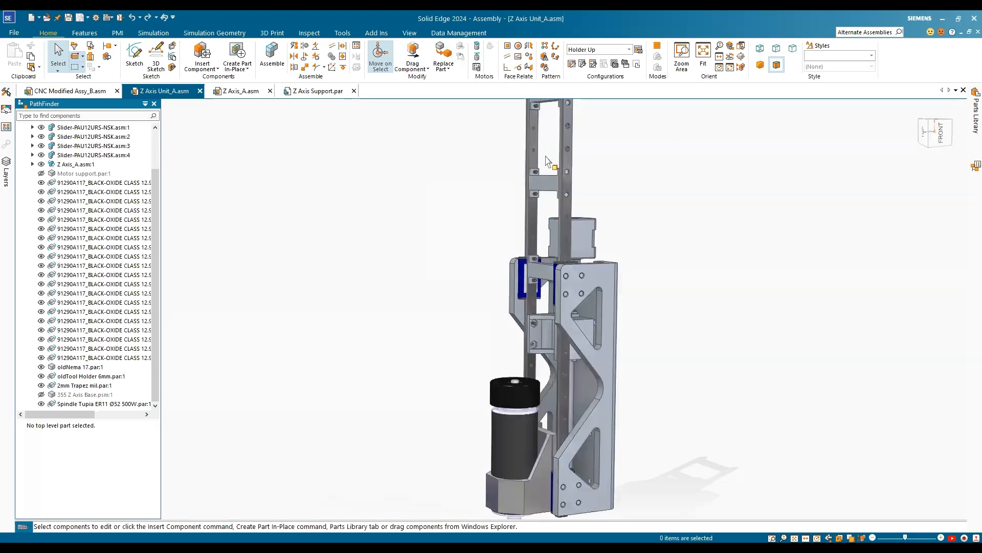
mouse_move(421, 170)
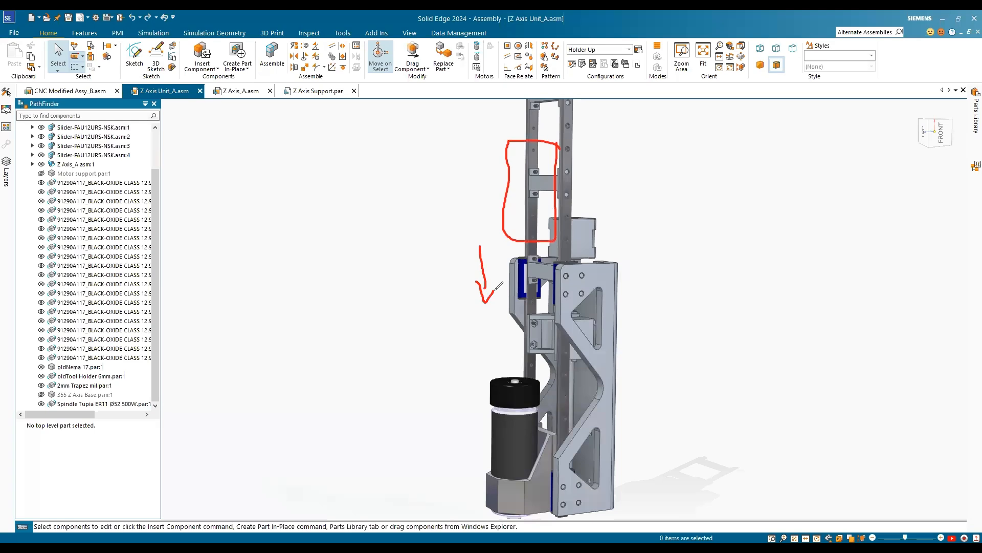
mouse_move(379, 156)
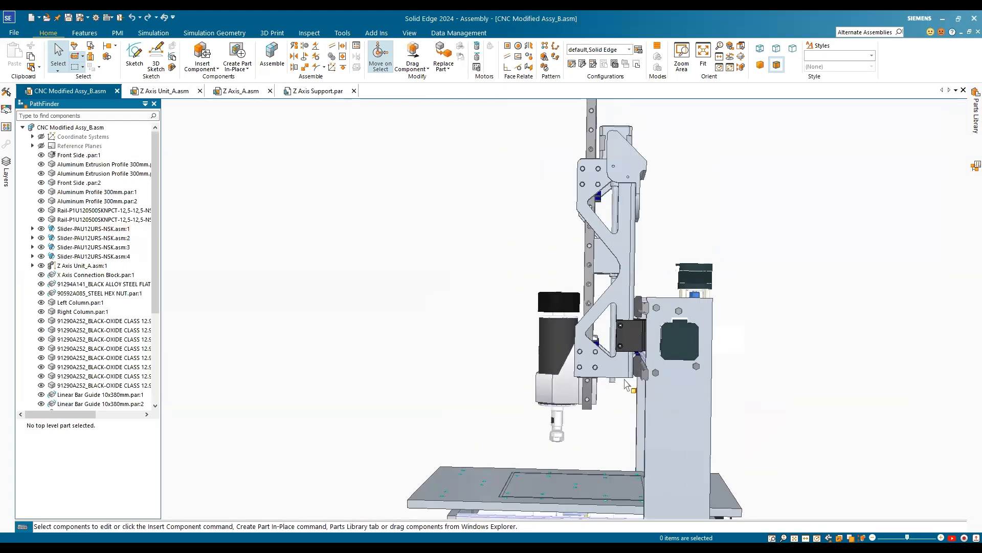
Switch to the full CNC Modified Assy_B assembly and start Drag Component
click(104, 220)
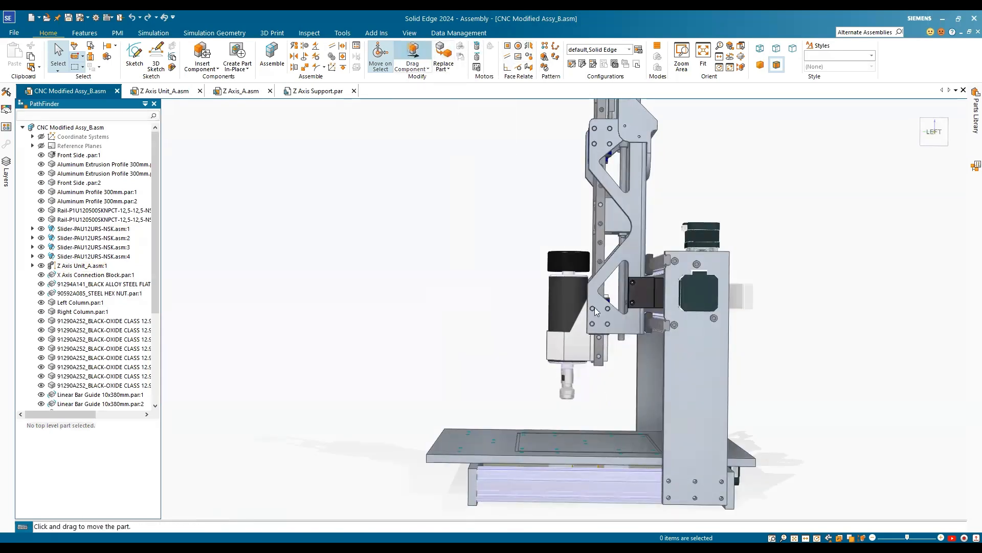
click(411, 57)
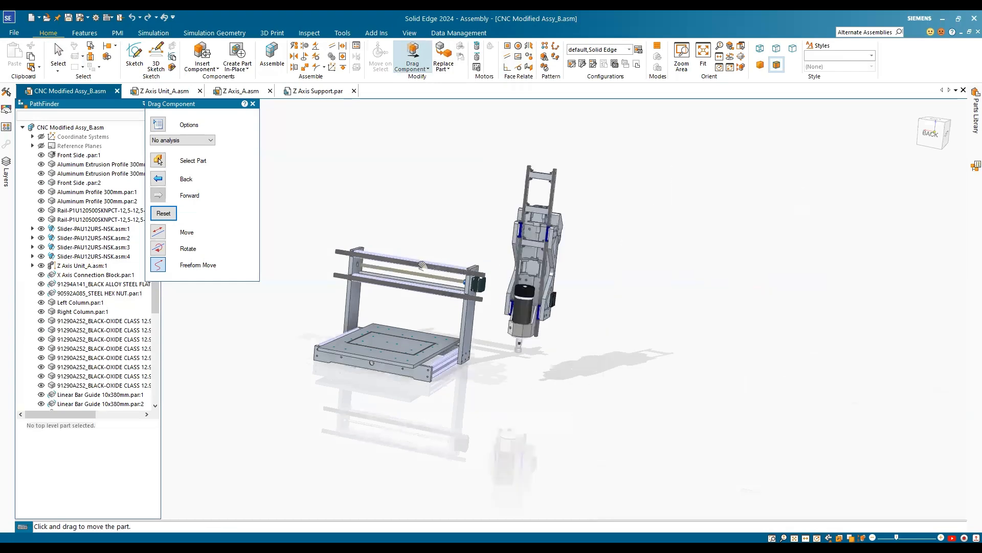
Drag the Z axis unit back onto the gantry above the bed
drag(530, 250, 414, 282)
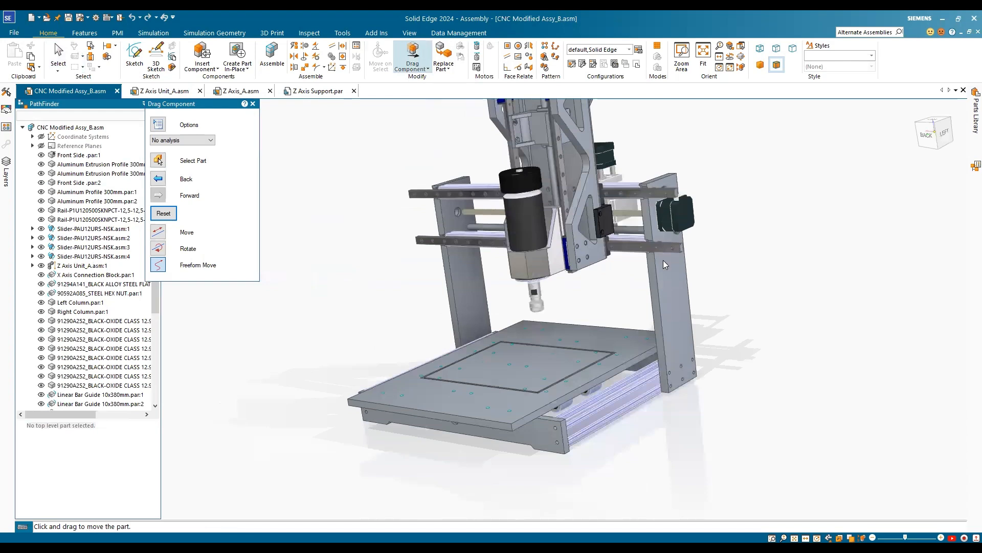
mouse_move(784, 255)
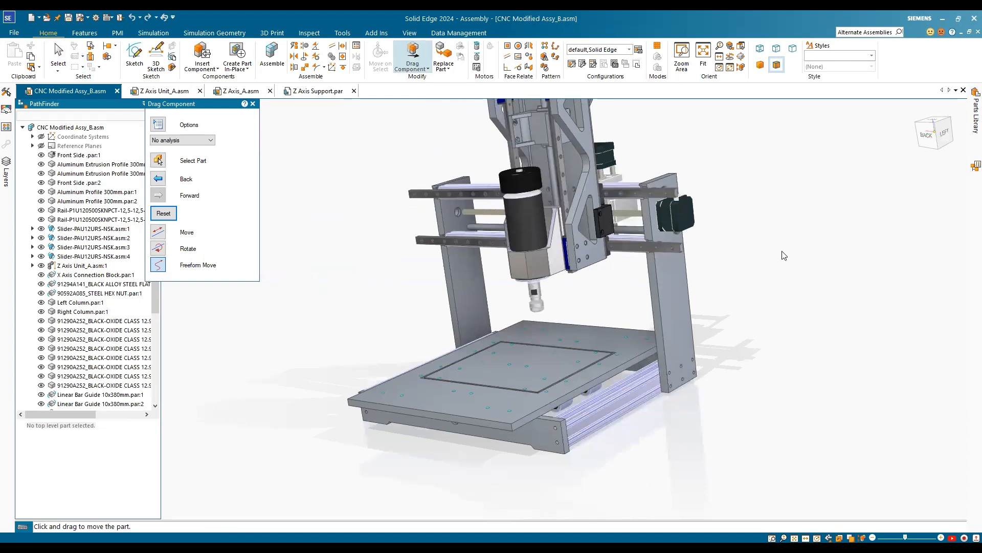
mouse_move(347, 272)
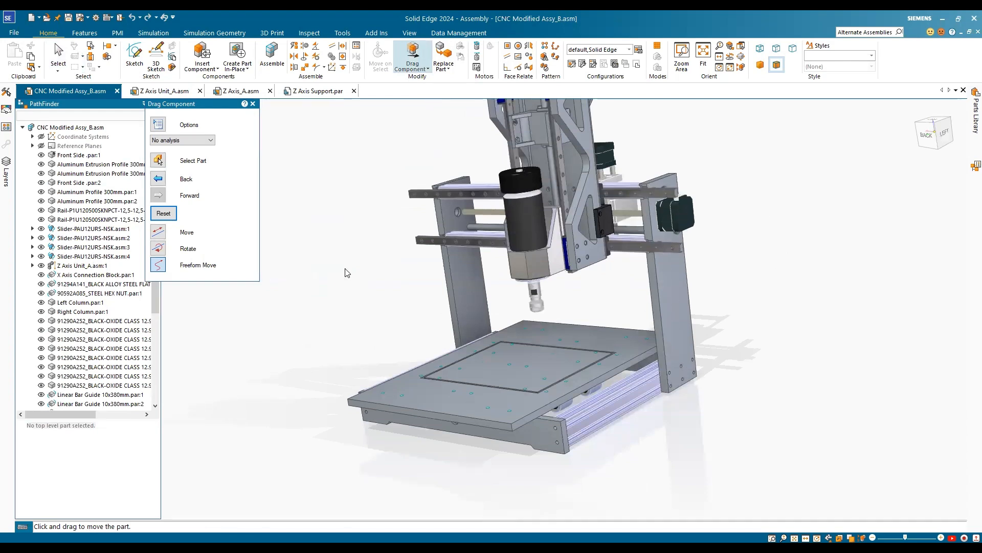